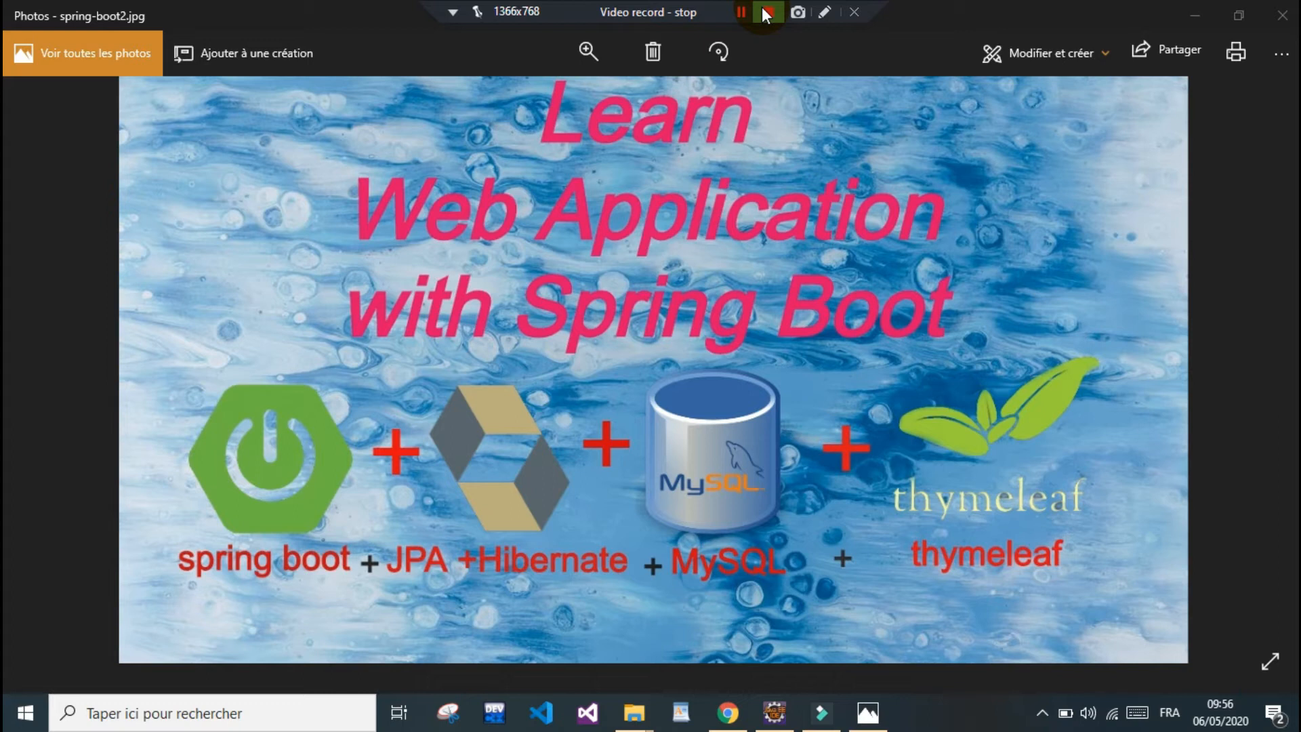
- Leave the course title slide in Photos and bring up the Spring Boot page in Chrome
left_click(766, 12)
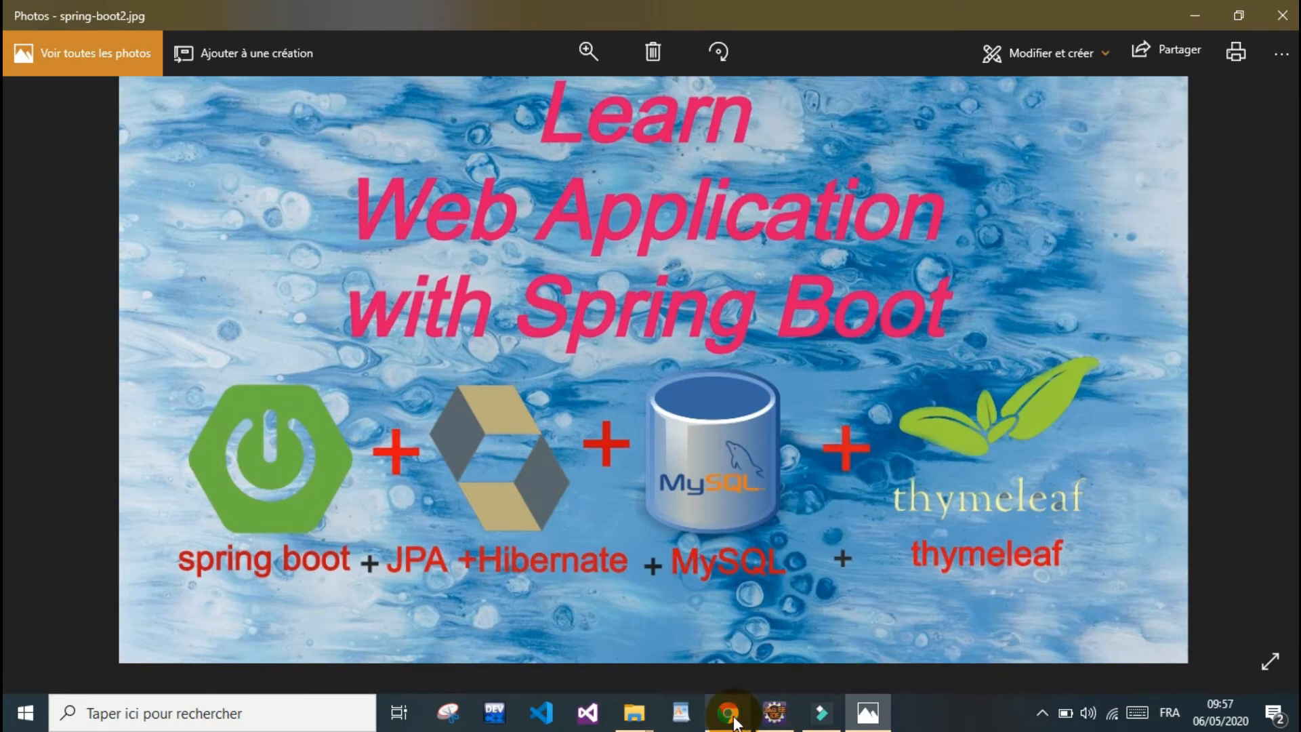
left_click(728, 713)
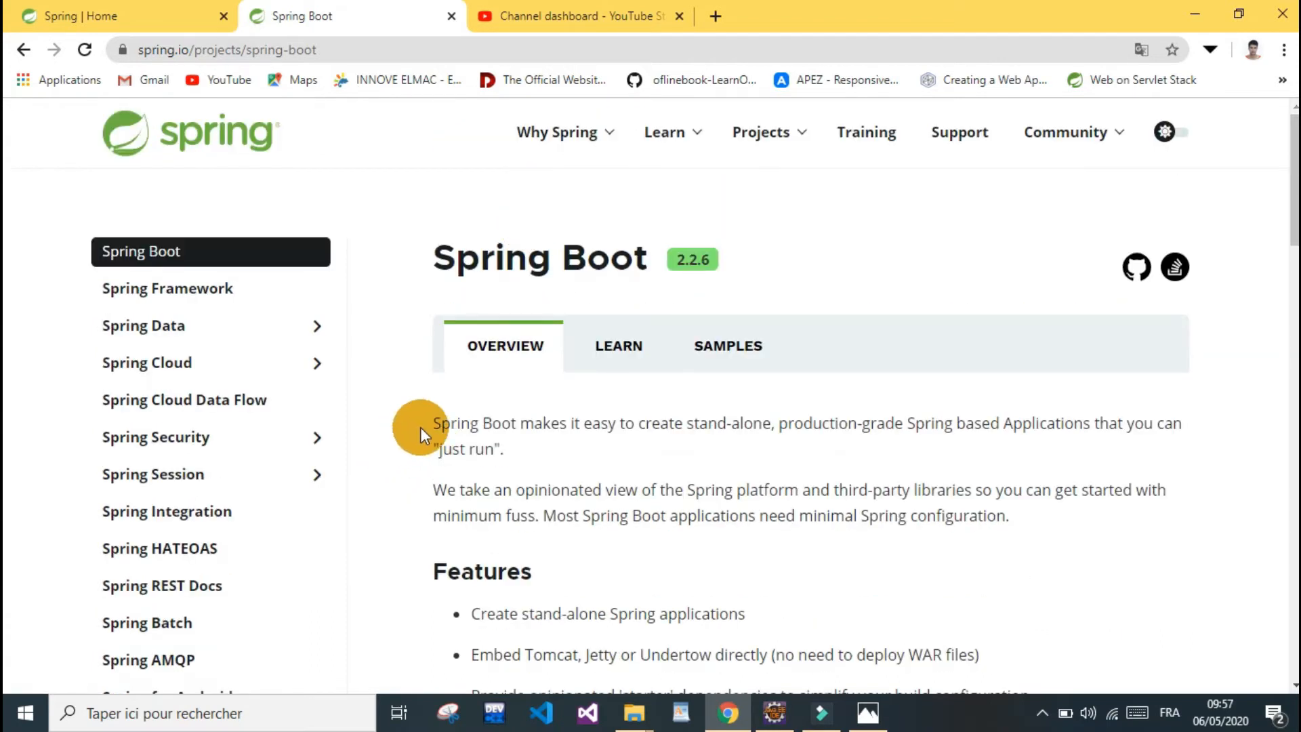
mouse_move(456, 455)
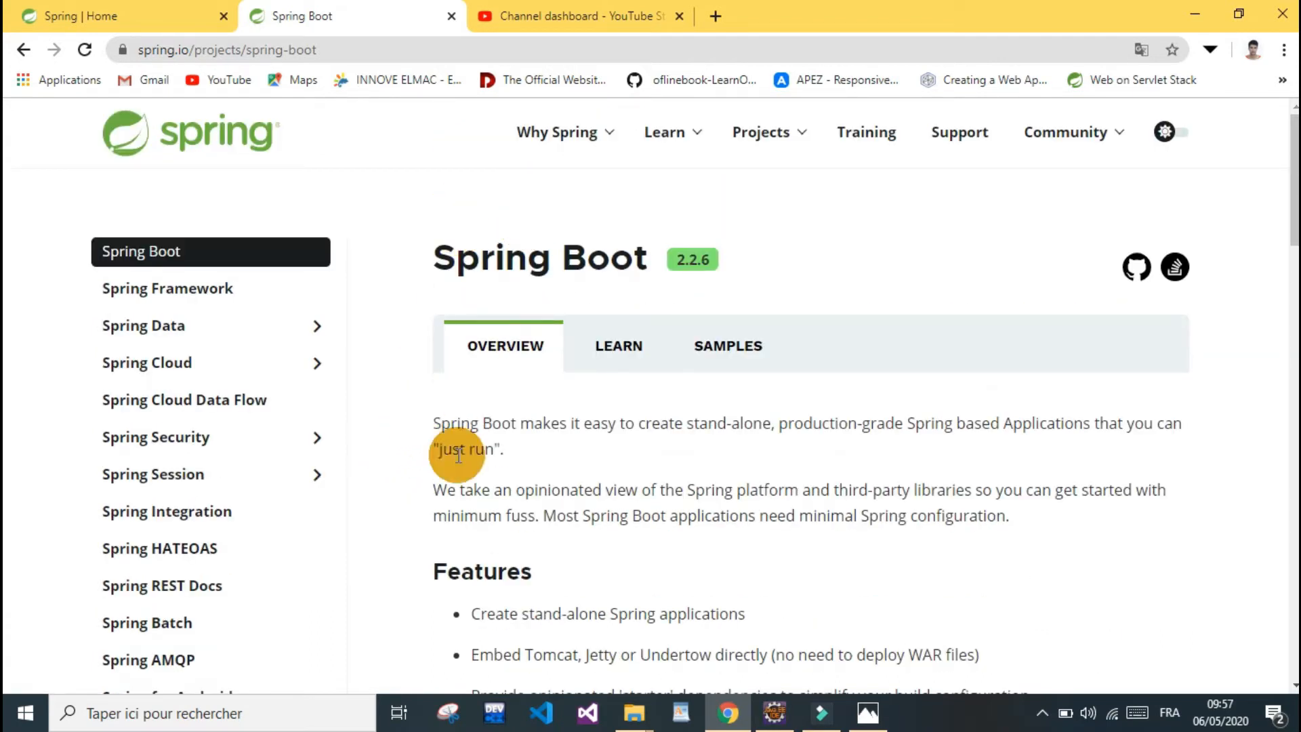
mouse_move(728, 440)
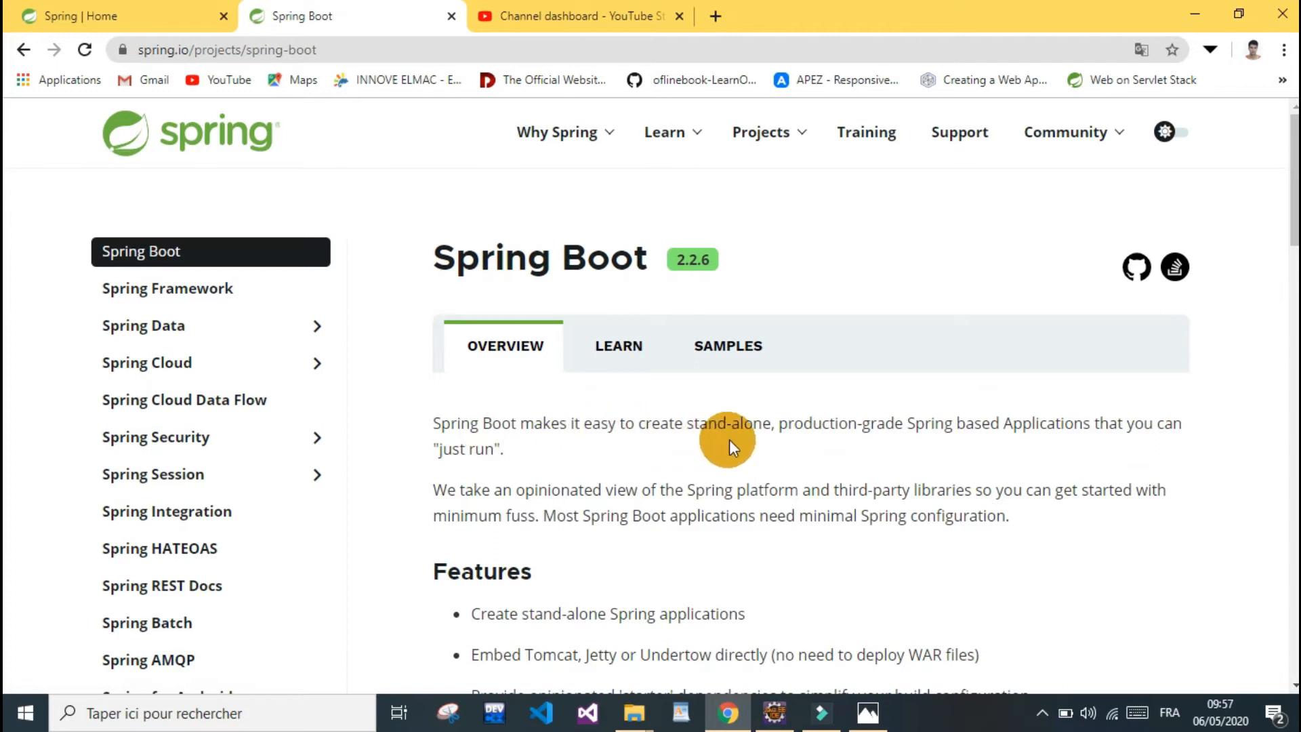
mouse_move(724, 439)
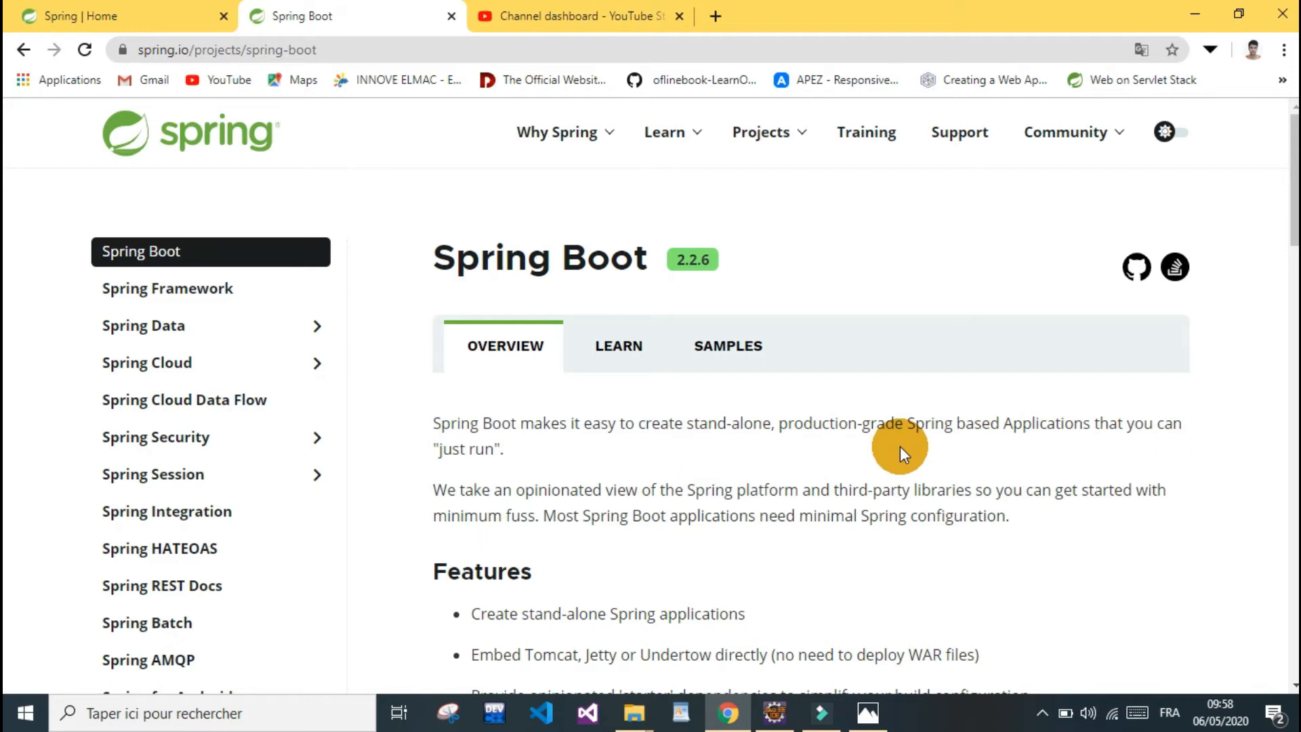
mouse_move(778, 540)
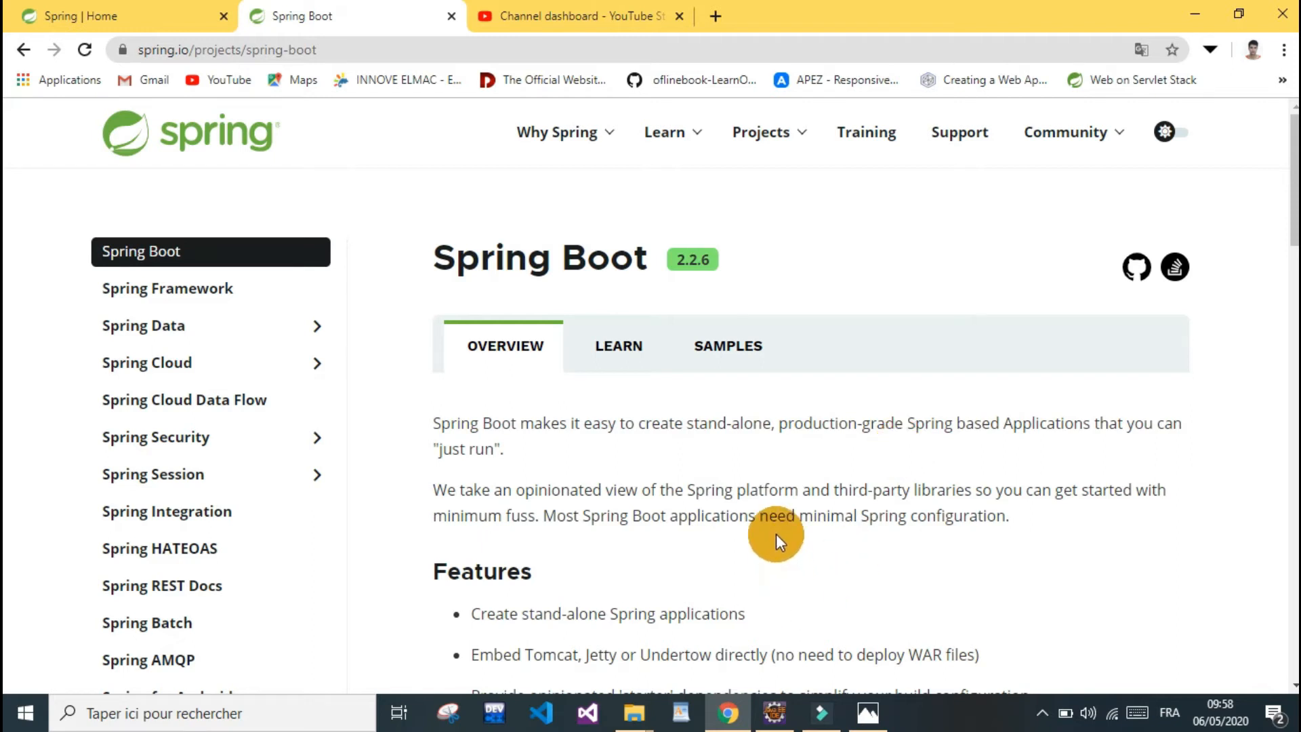
scroll("down", 3)
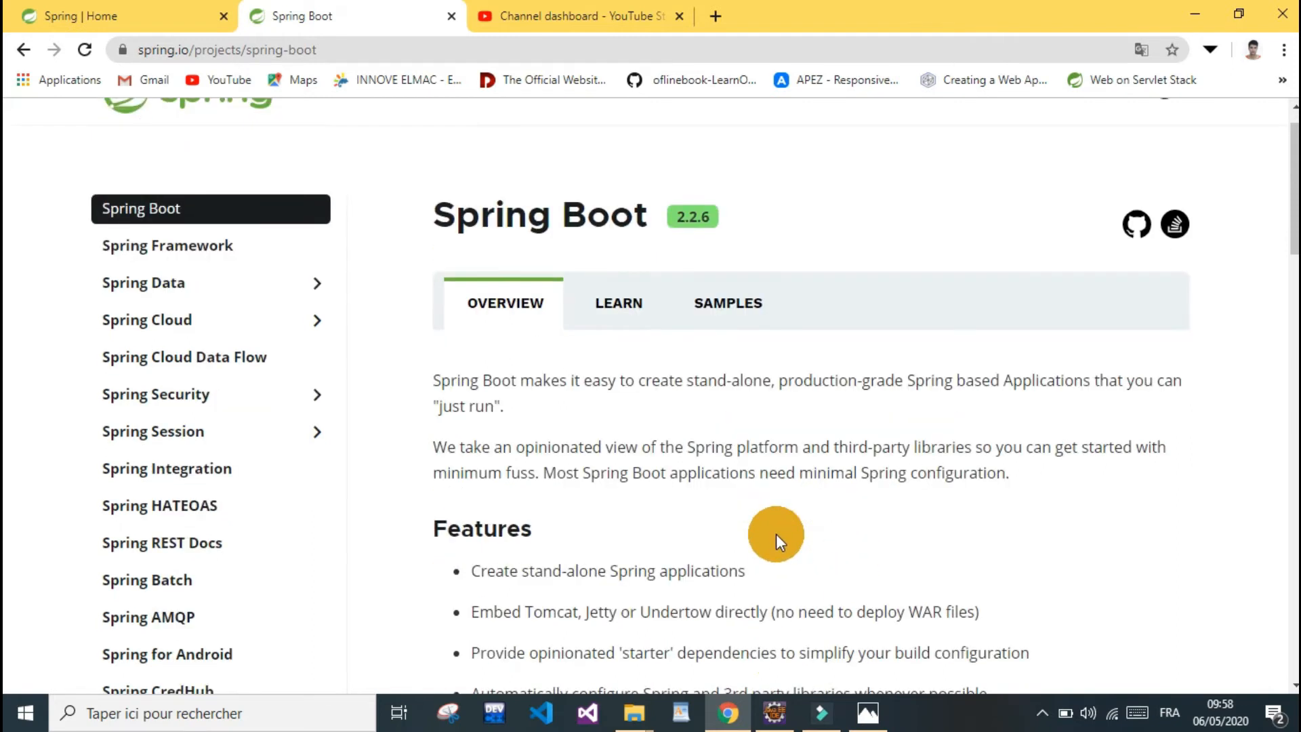
- Scroll the Spring Boot page down to the full Features list
scroll("down", 3)
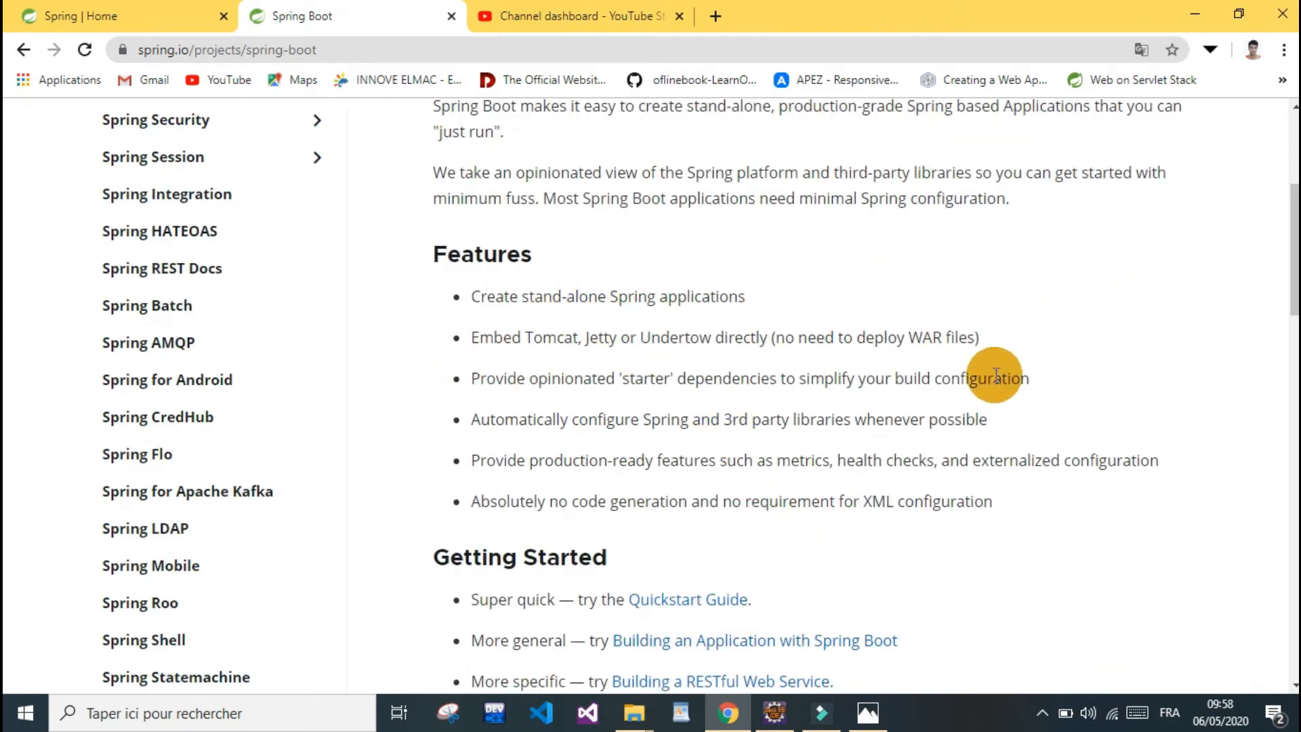
mouse_move(494, 348)
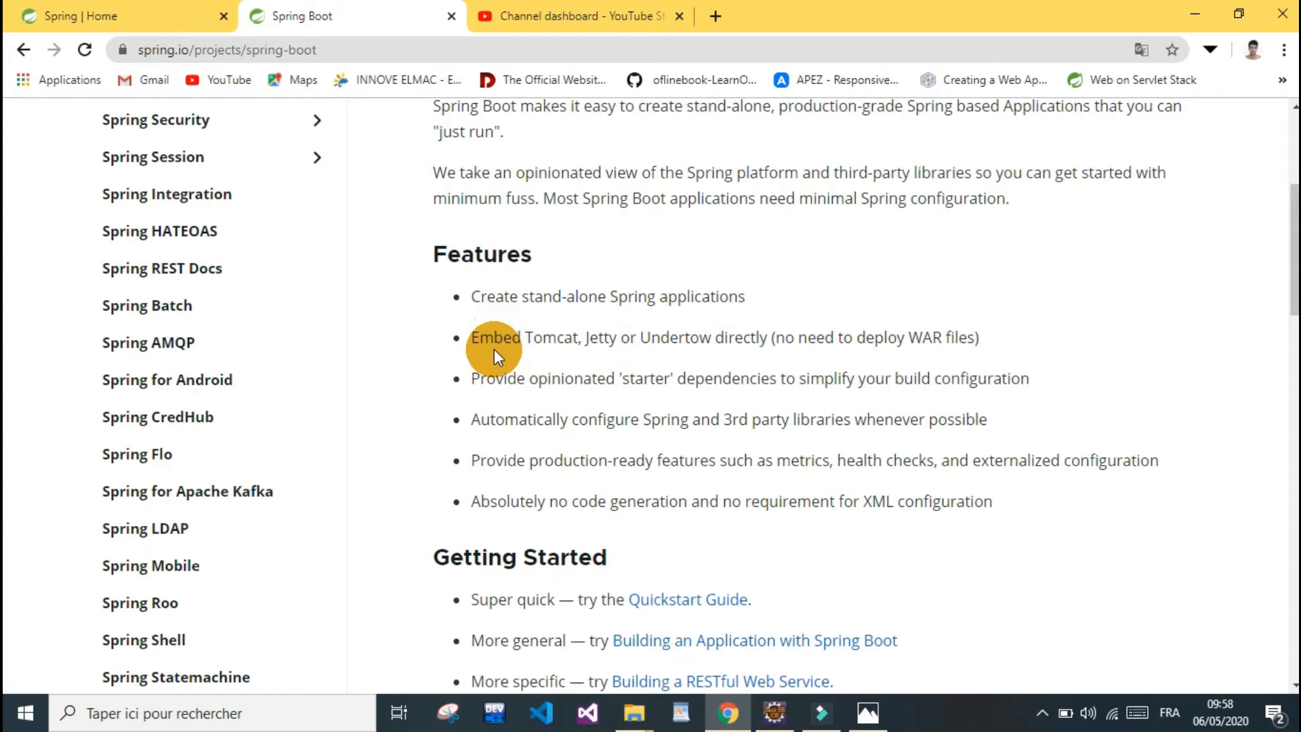
mouse_move(540, 341)
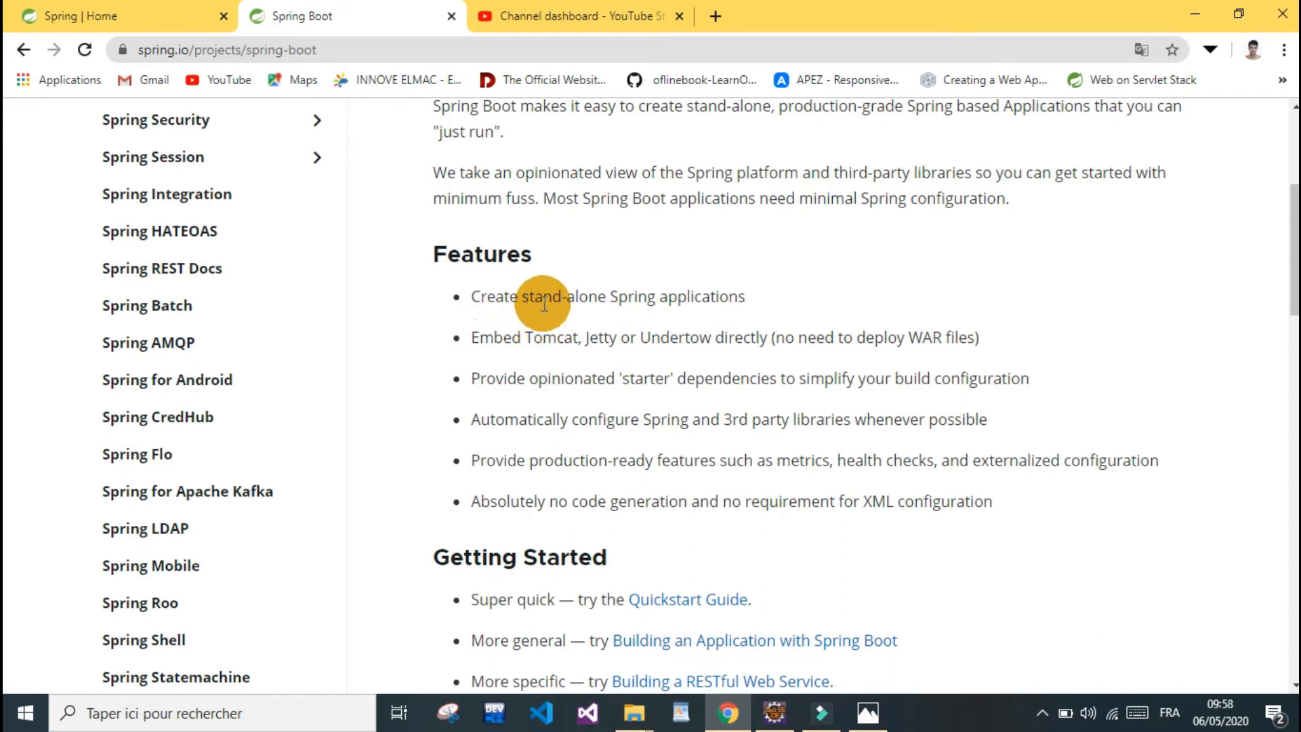
mouse_move(700, 377)
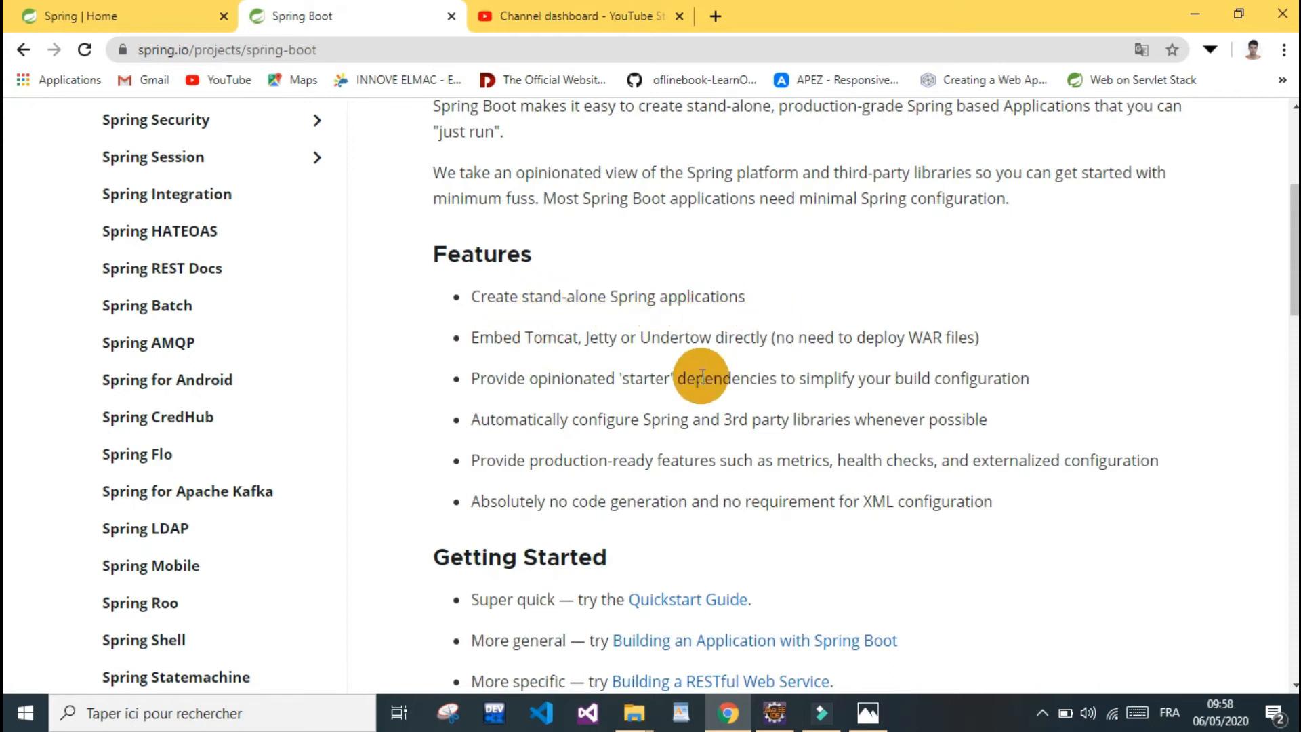
mouse_move(518, 386)
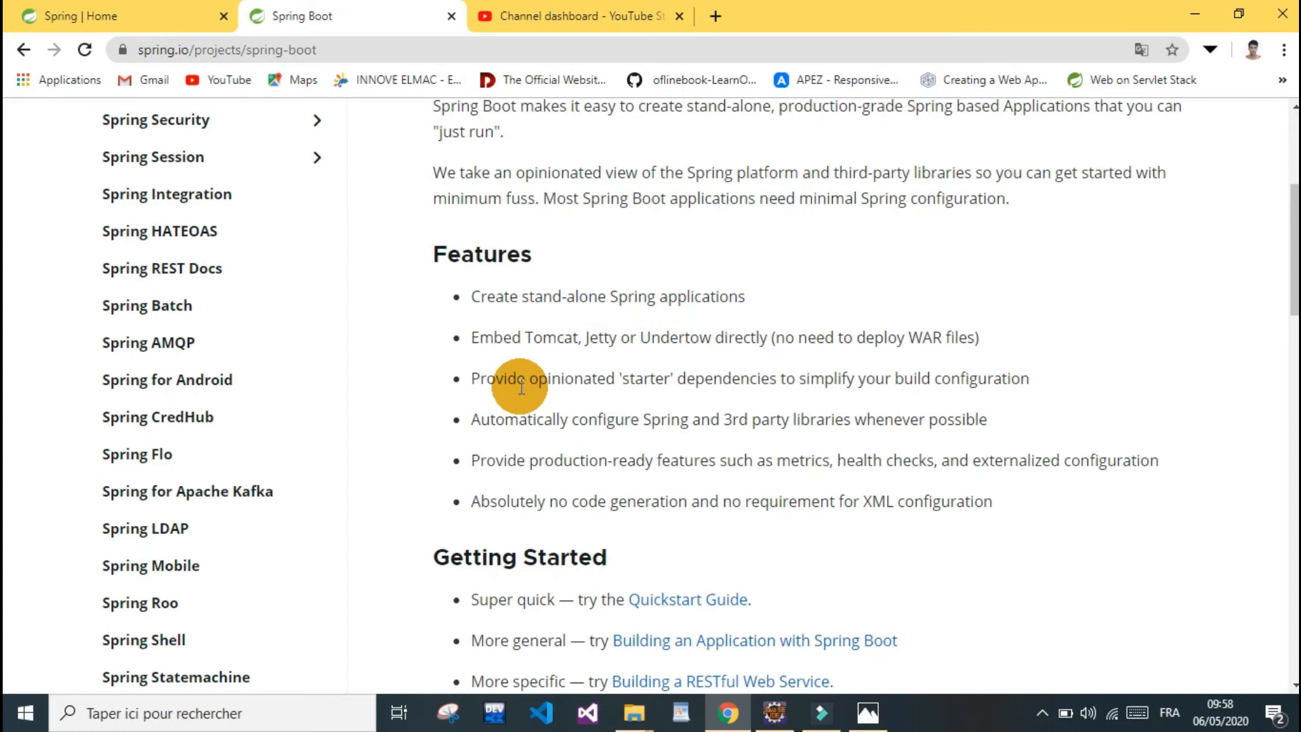
mouse_move(953, 396)
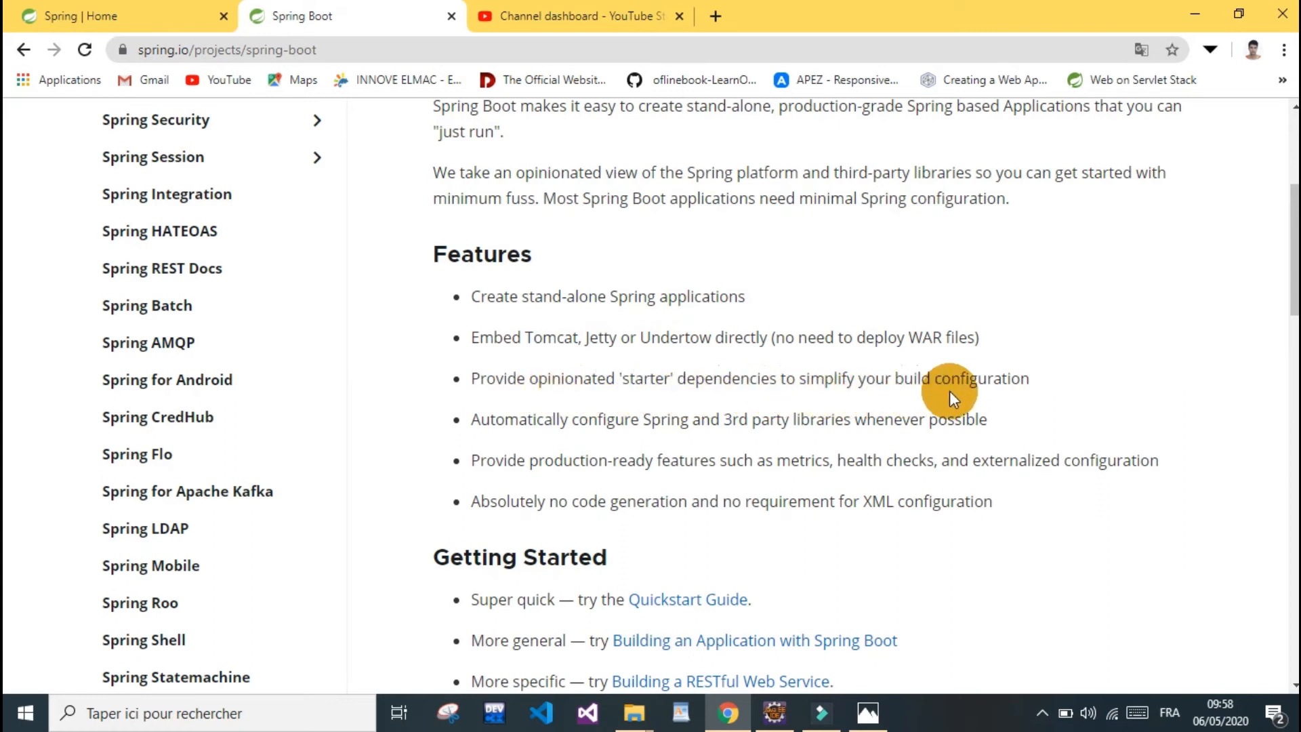
mouse_move(478, 349)
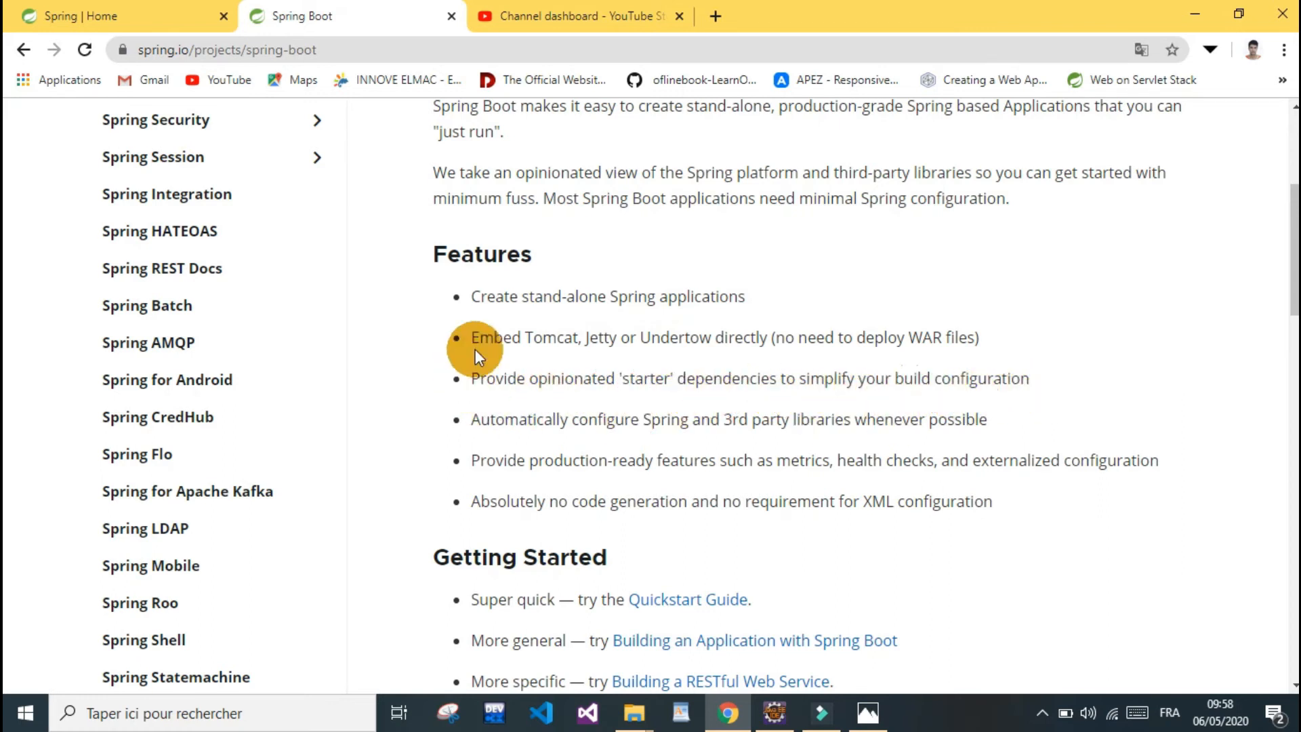
mouse_move(463, 436)
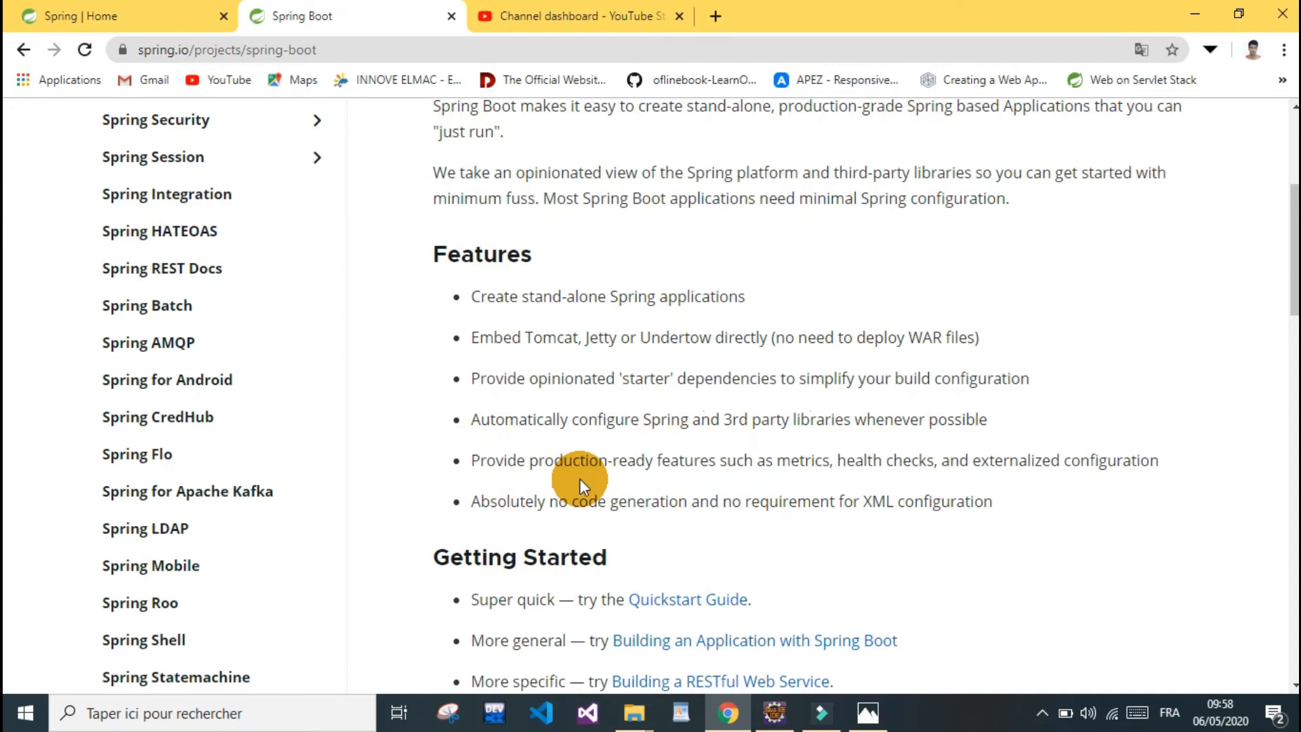
mouse_move(837, 513)
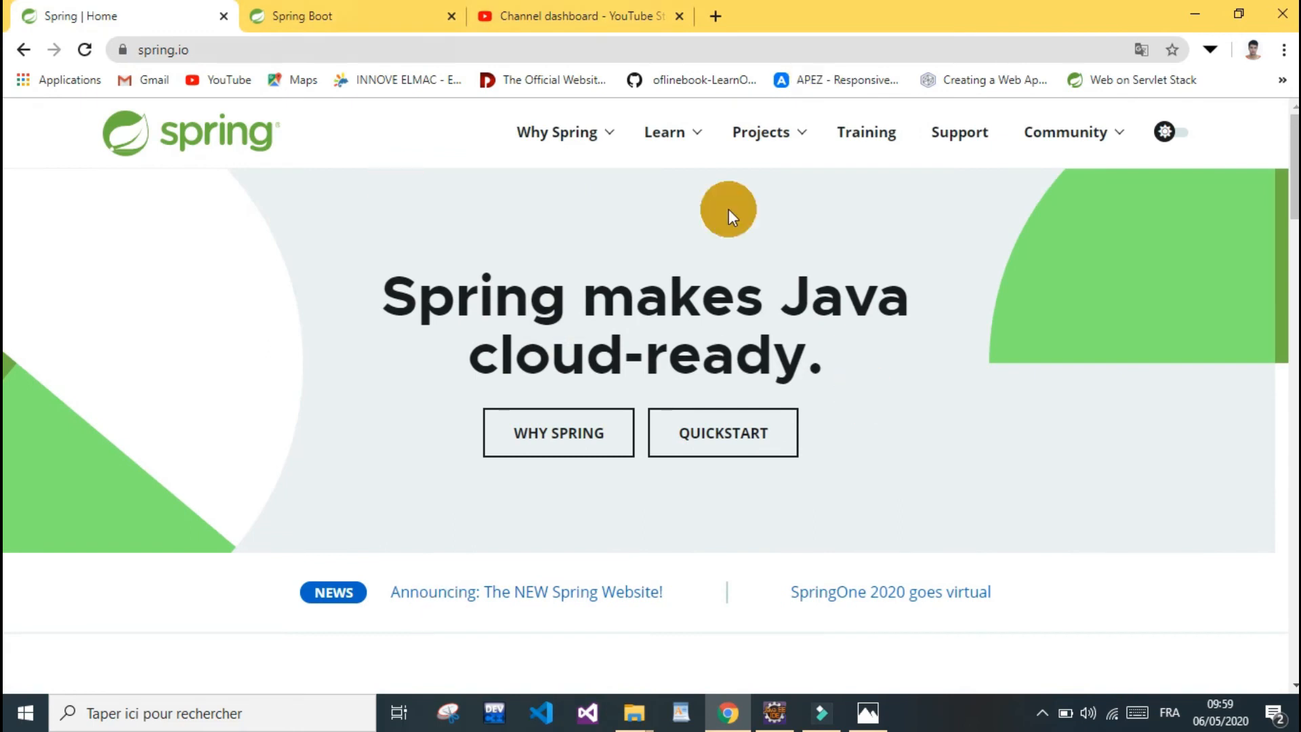
- Scroll the spring.io home page through the What Spring can do cards, Microservices to Batch
scroll("down", 3)
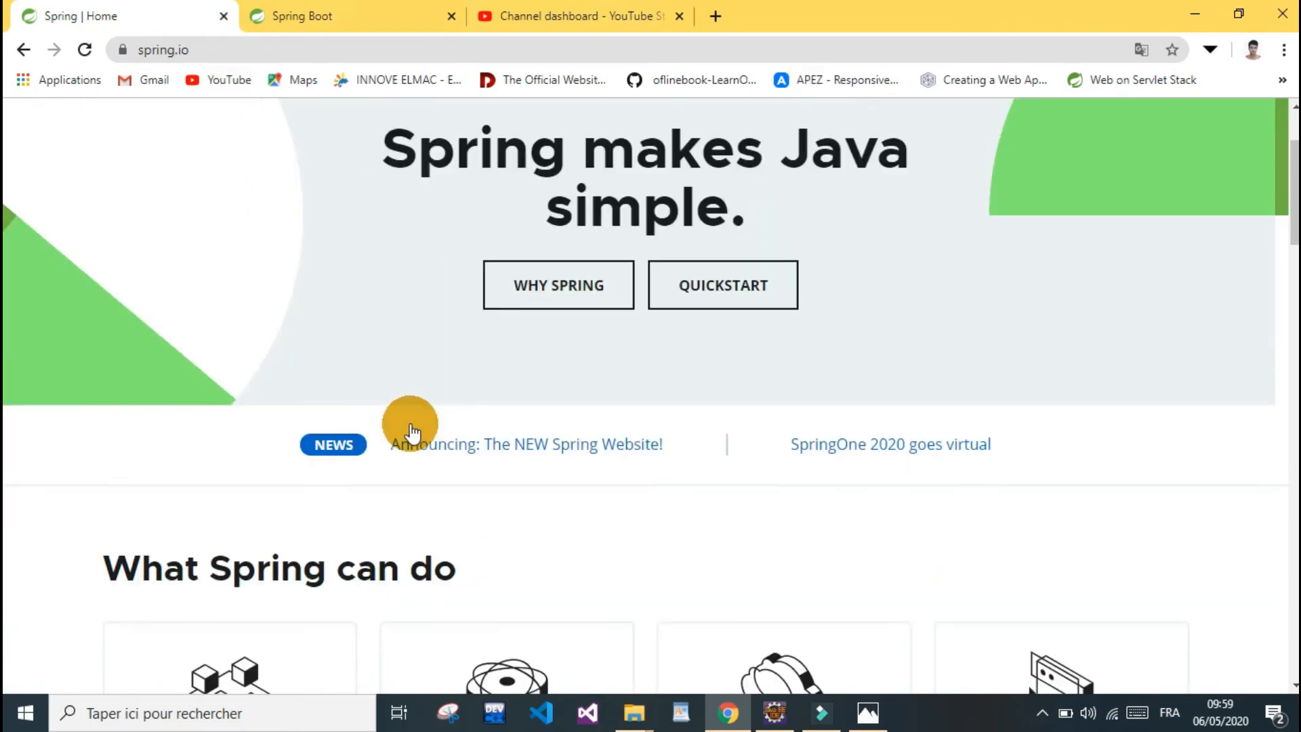
scroll("down", 3)
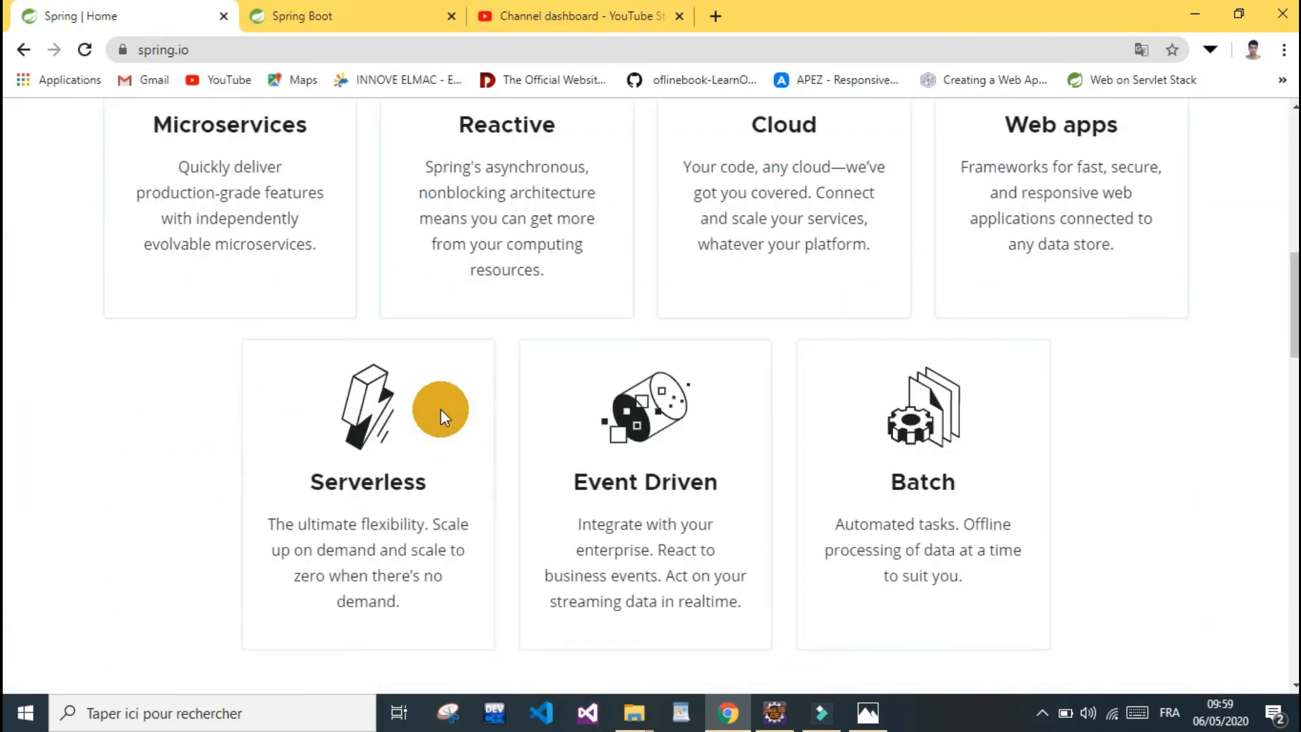
scroll("up", 3)
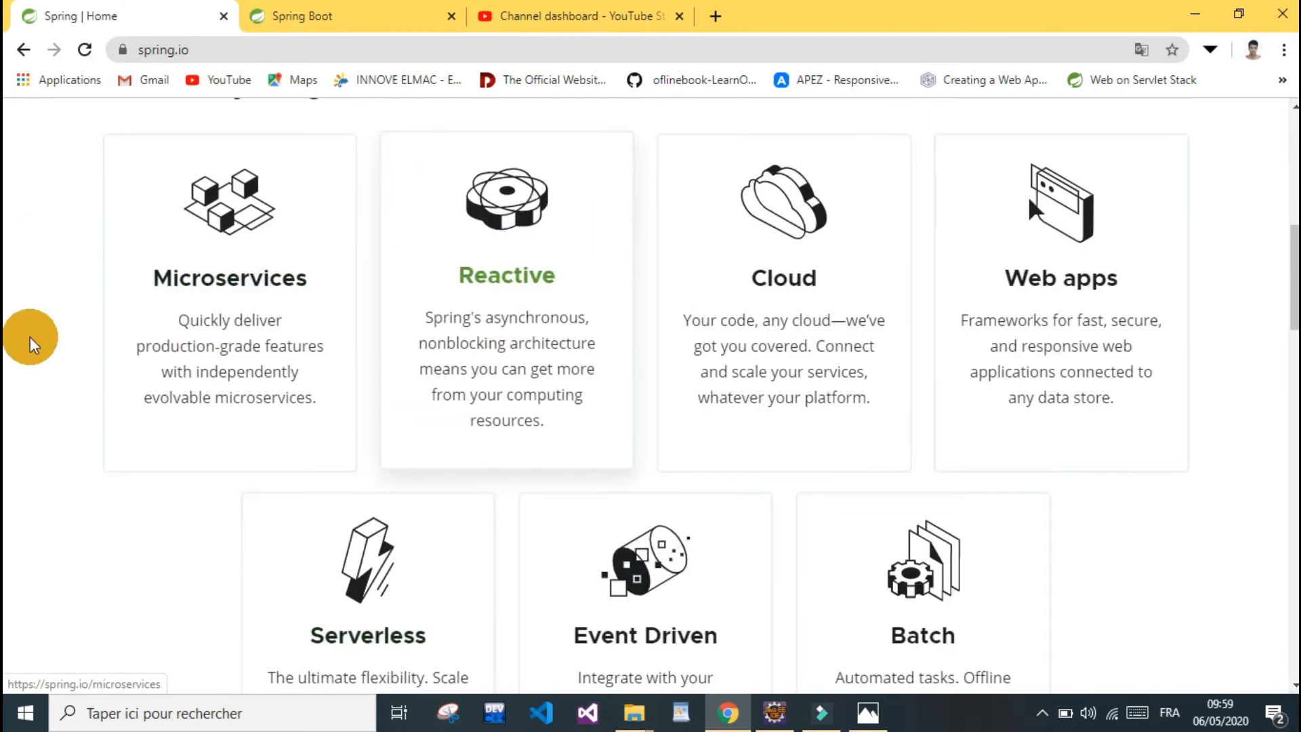
mouse_move(253, 182)
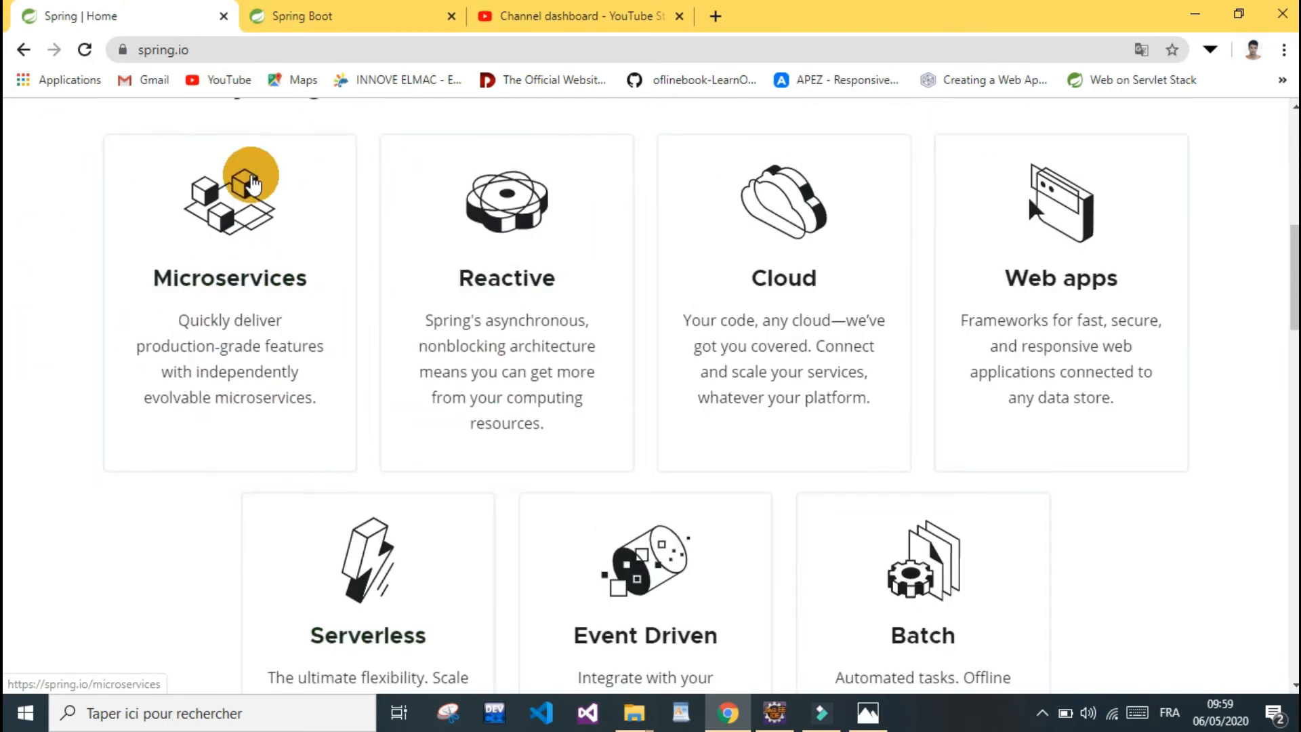
mouse_move(446, 211)
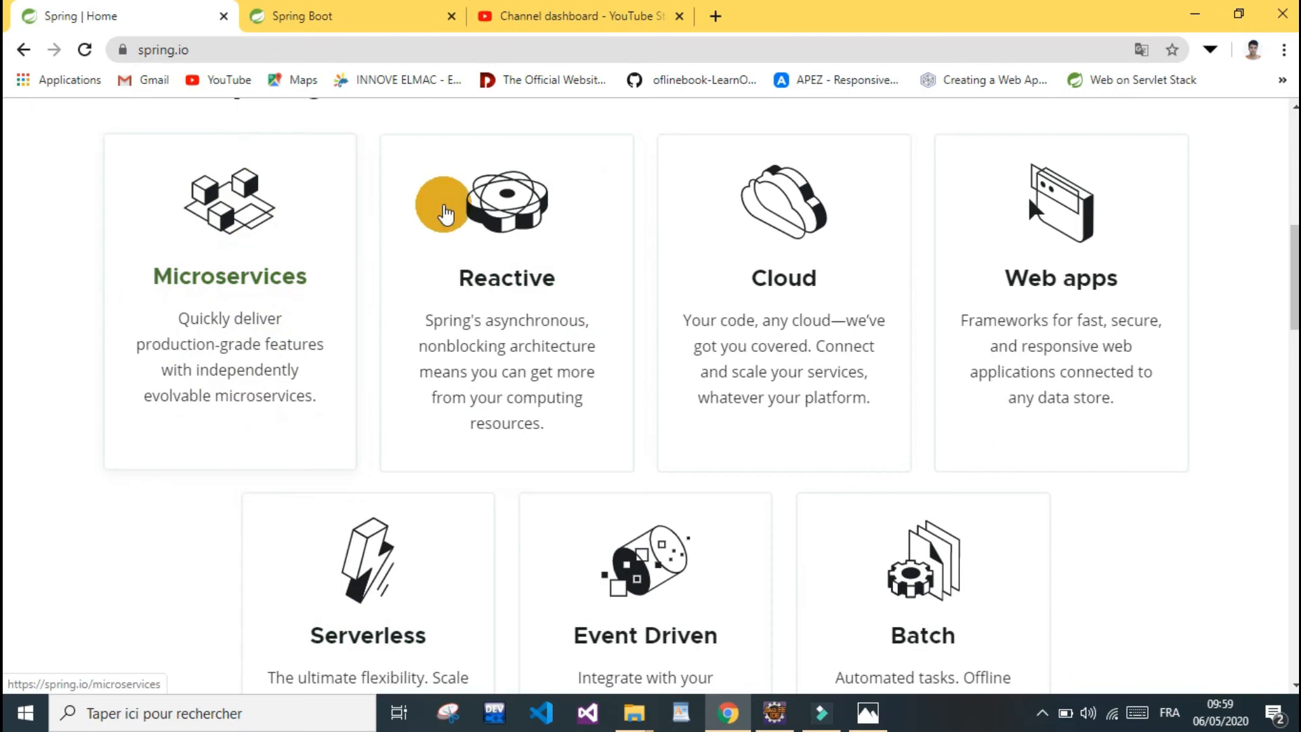
mouse_move(436, 344)
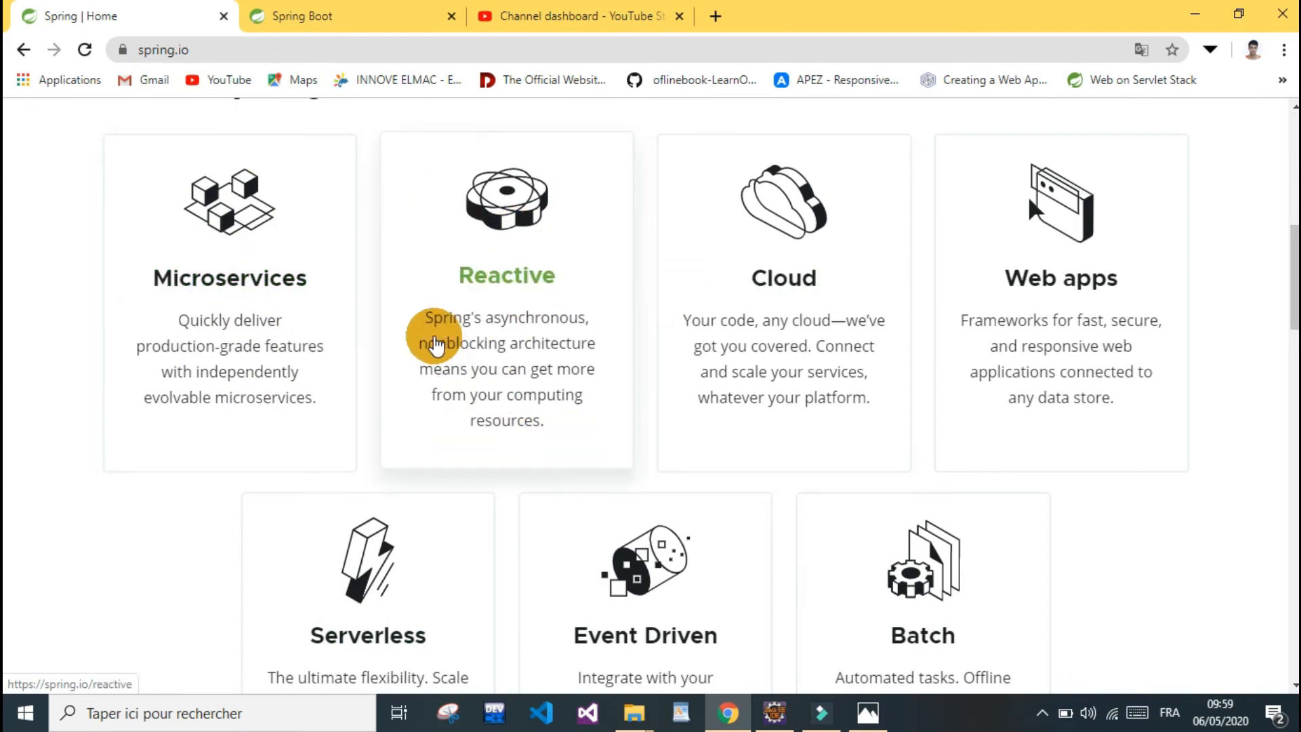
mouse_move(673, 371)
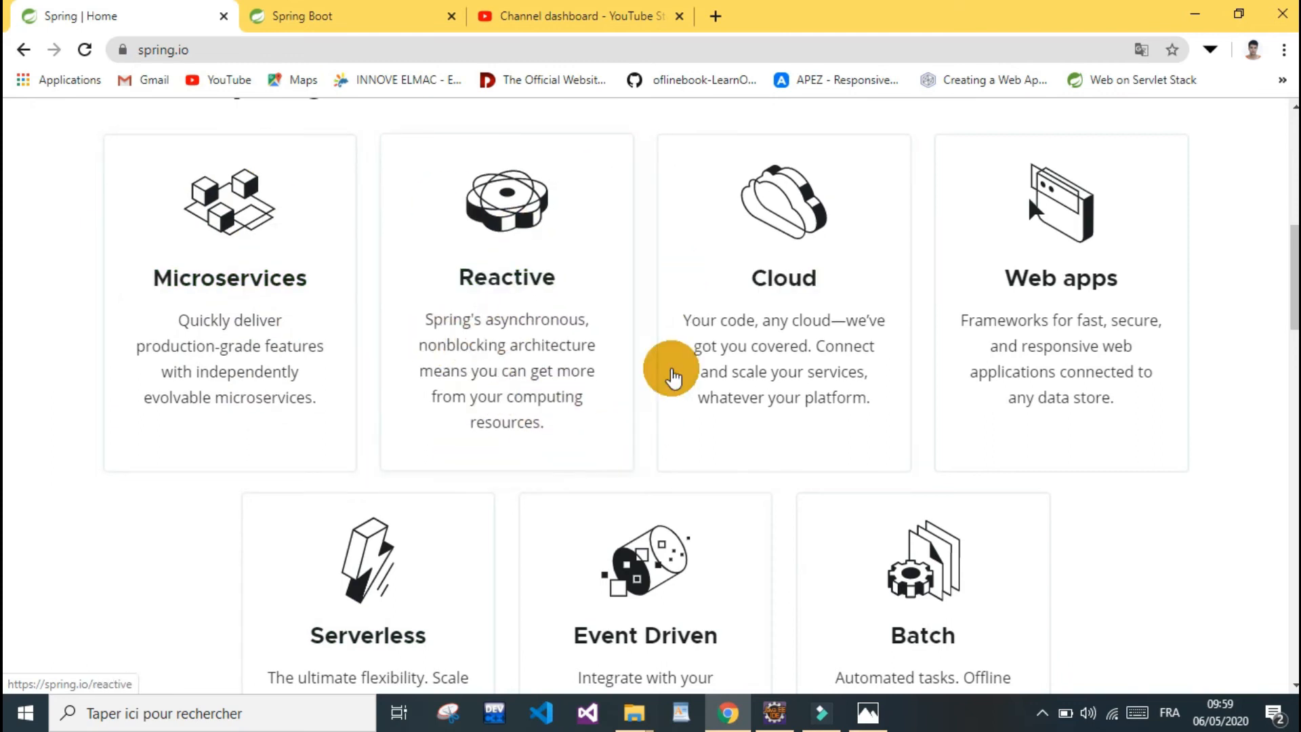
mouse_move(814, 115)
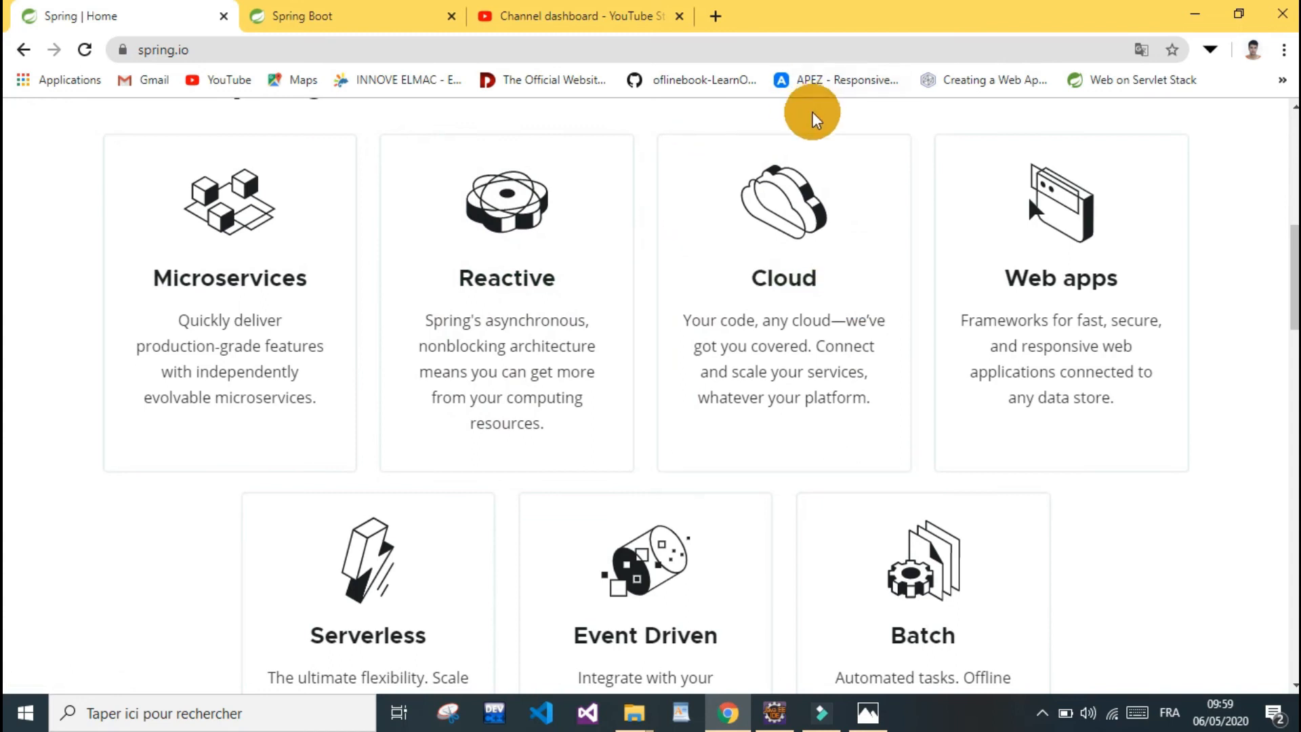
mouse_move(910, 318)
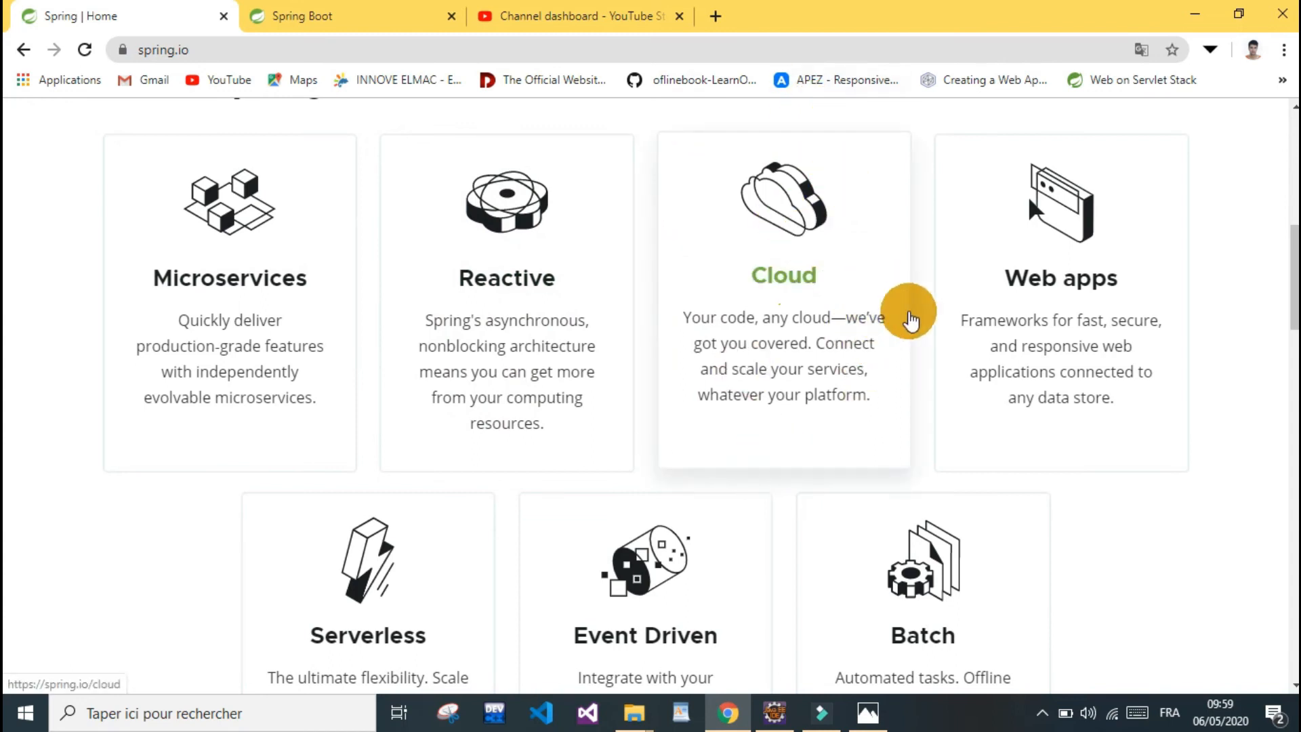
scroll("down", 3)
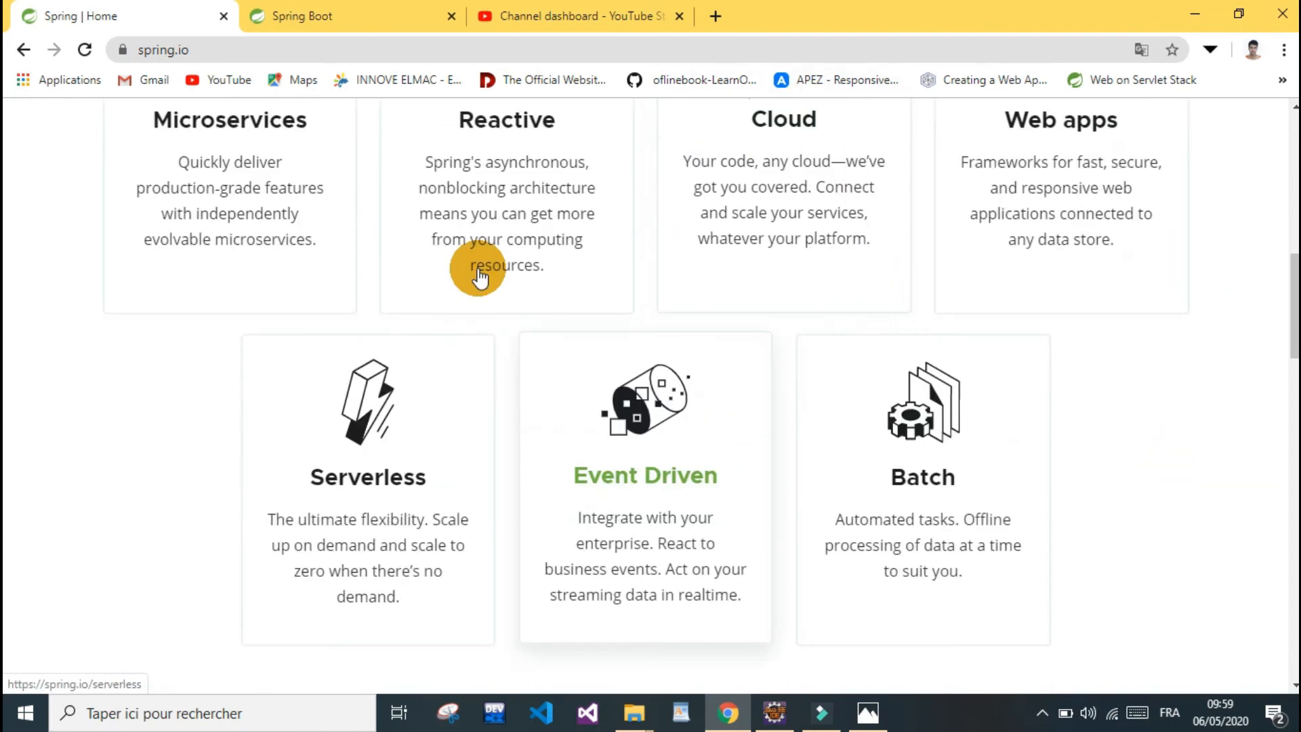
mouse_move(562, 516)
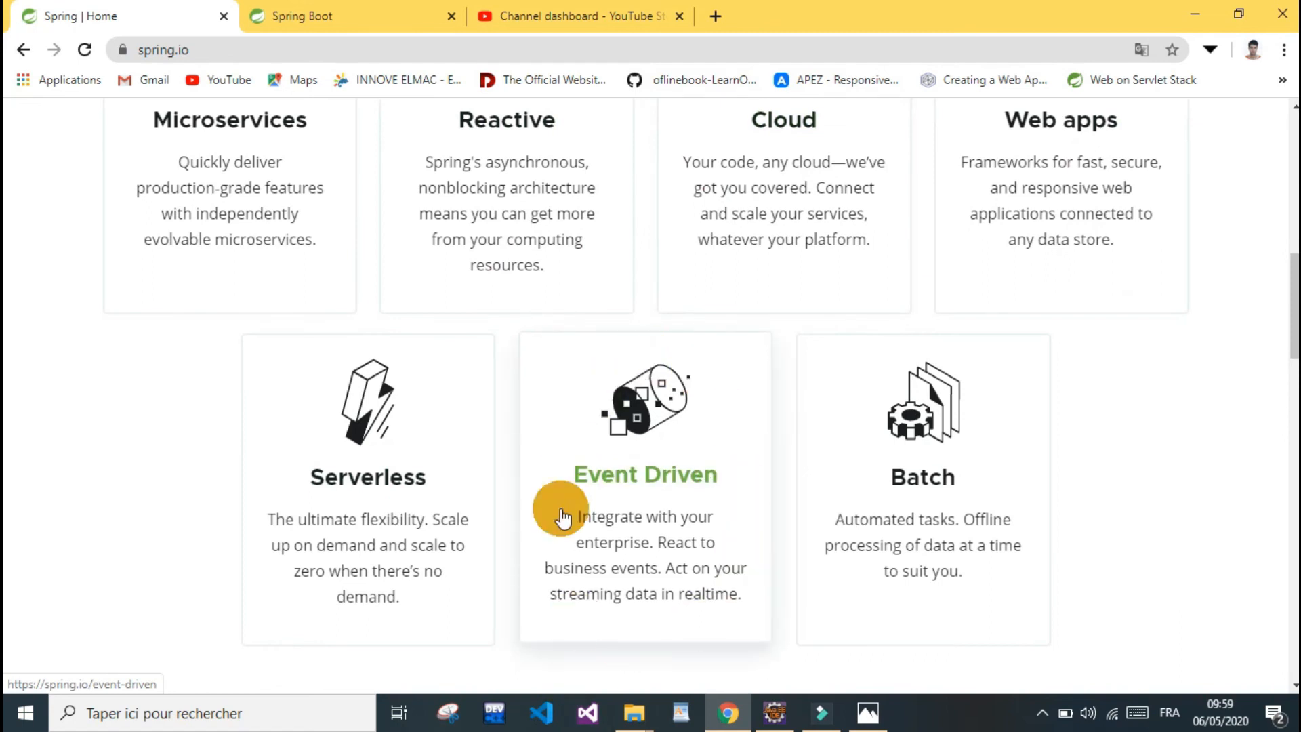
mouse_move(598, 434)
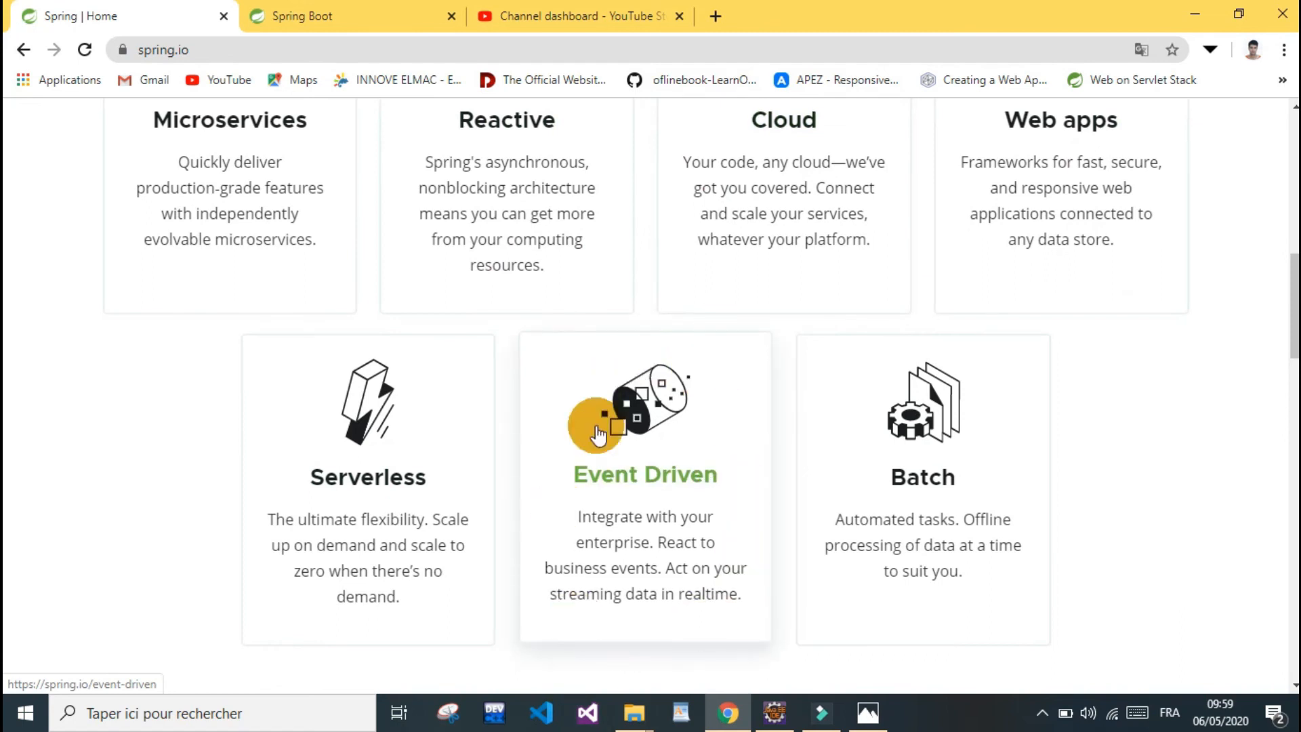
scroll("down", 3)
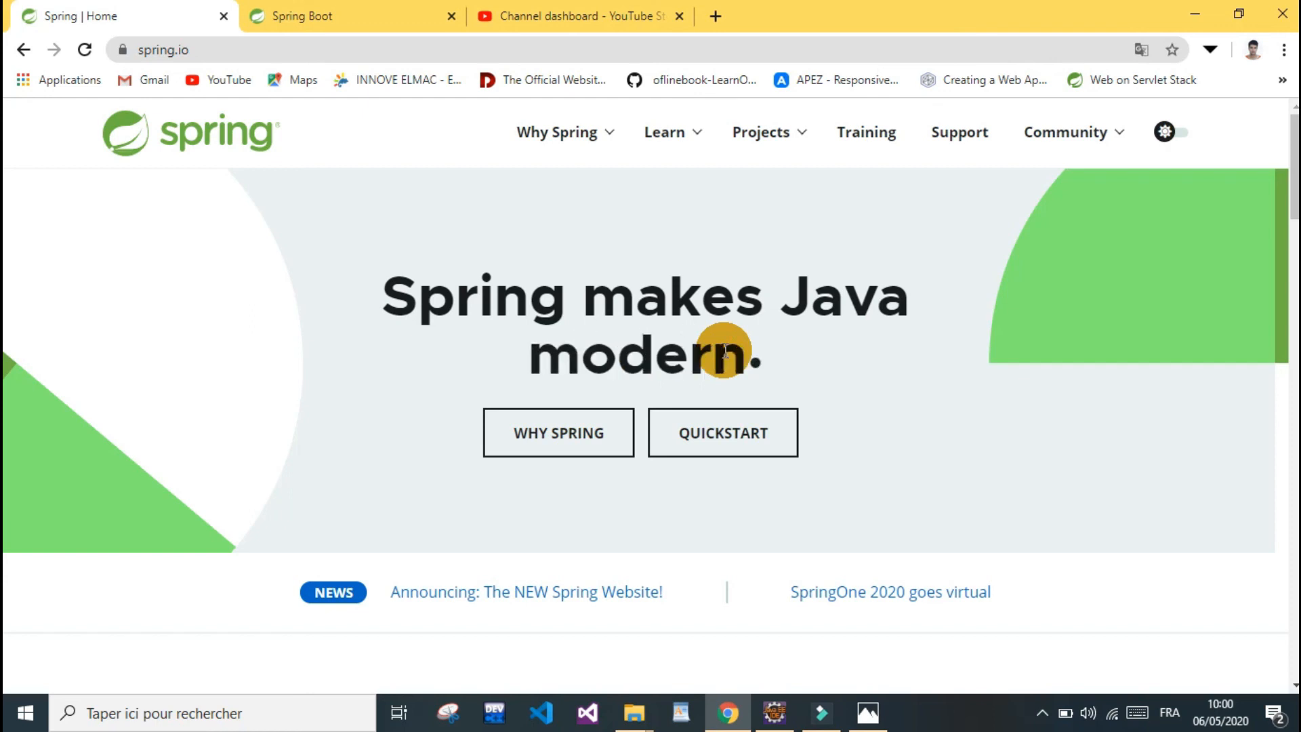
mouse_move(603, 229)
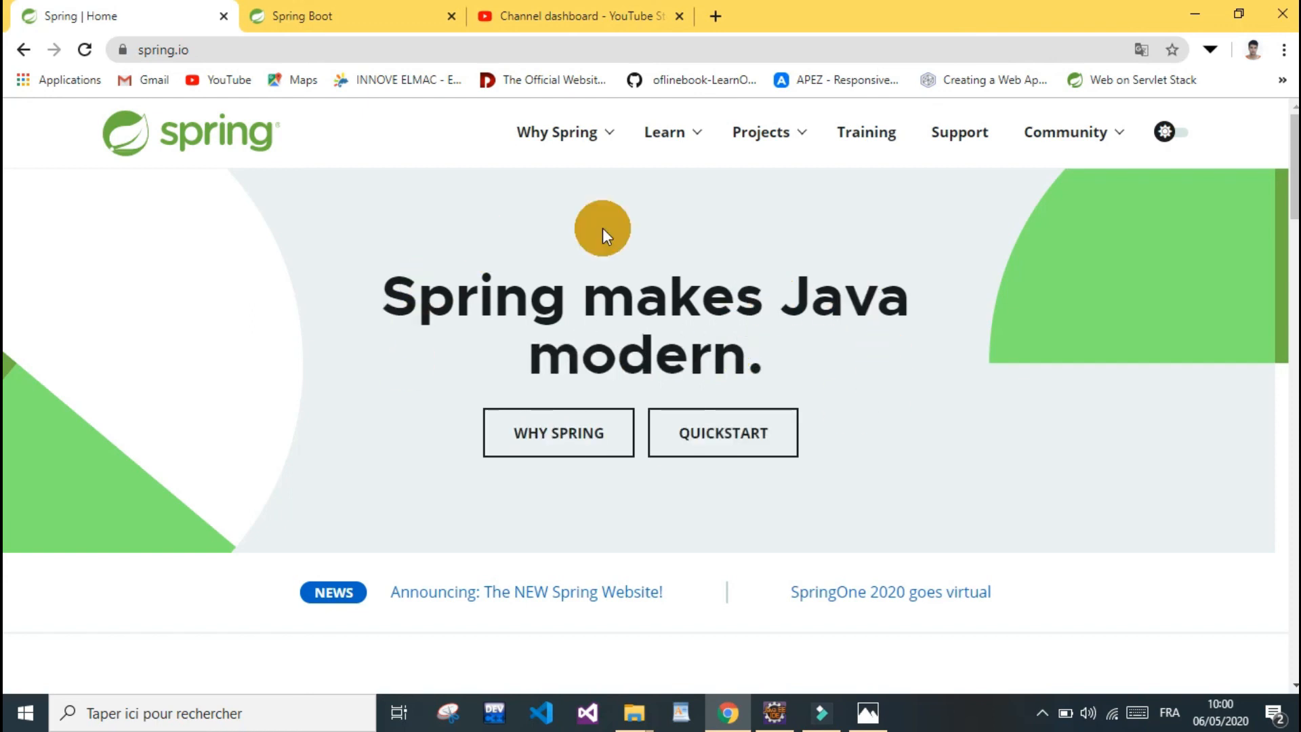
mouse_move(857, 235)
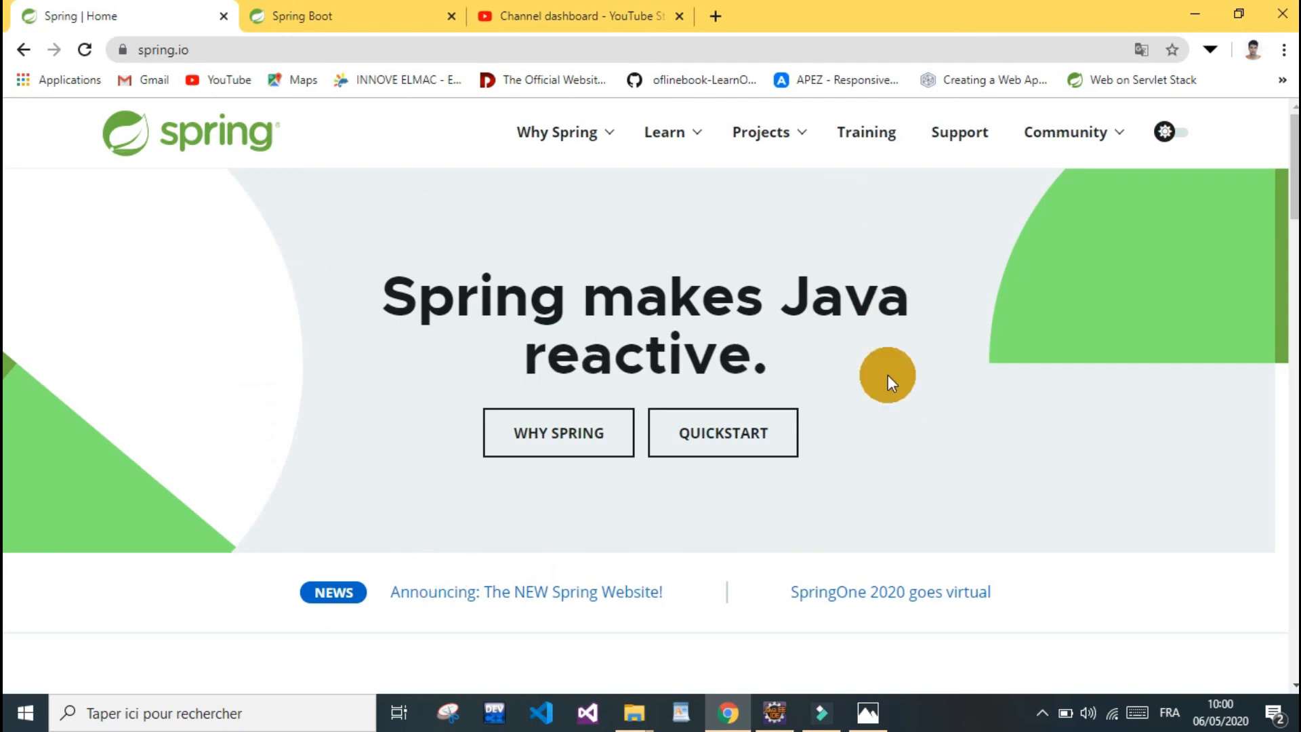
mouse_move(526, 494)
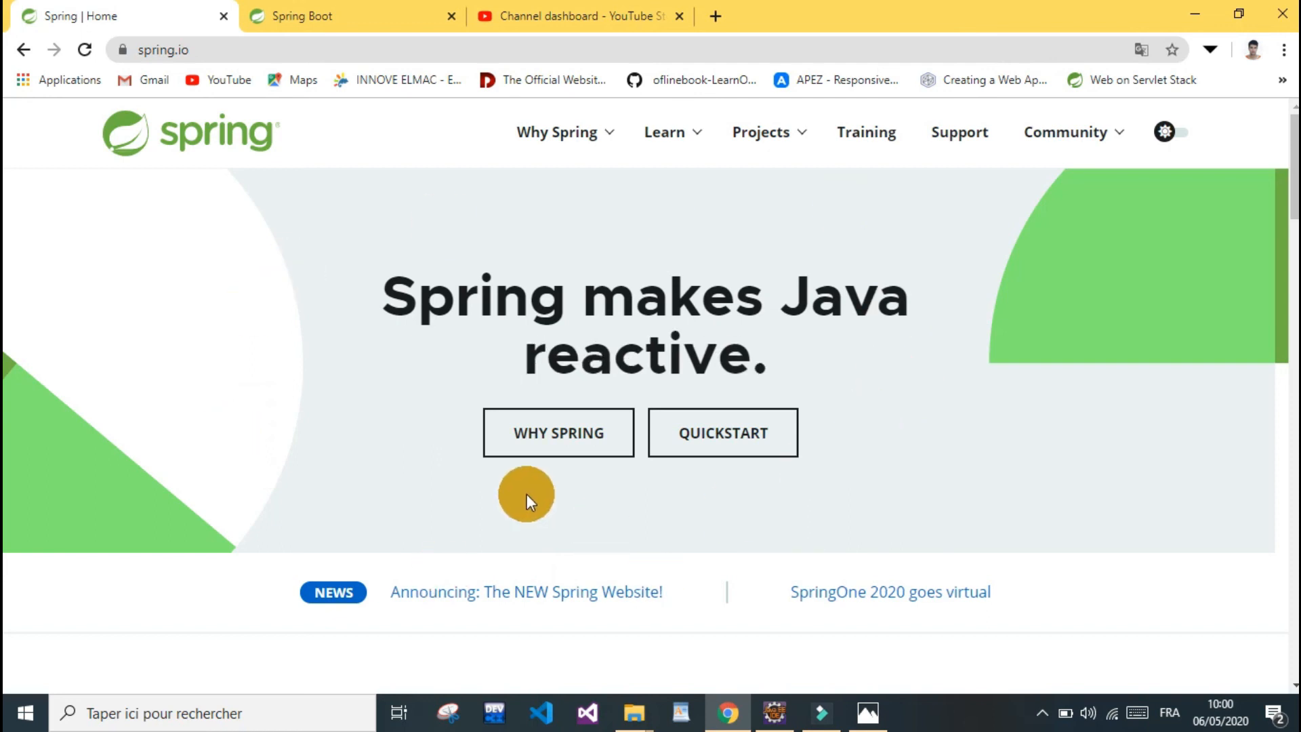